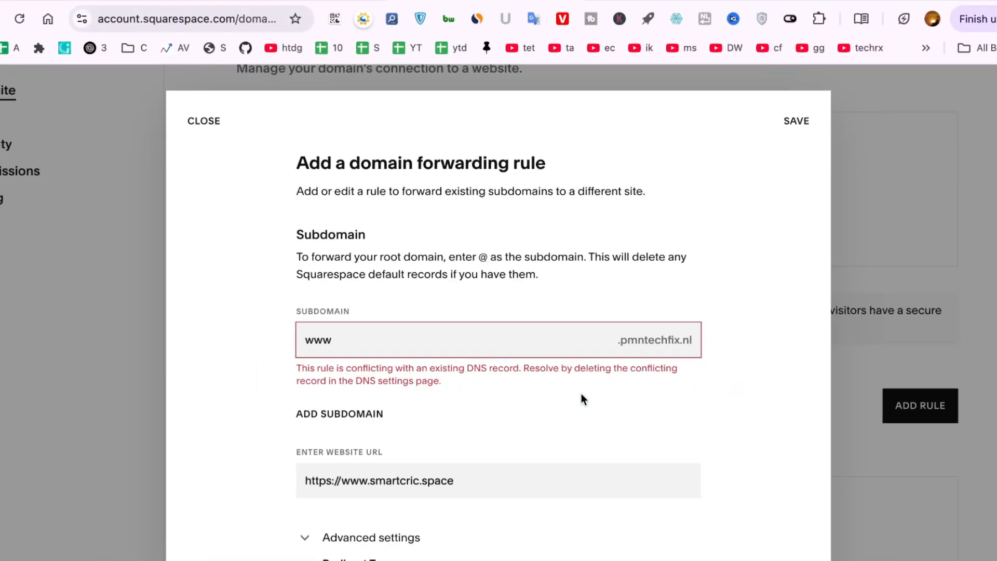
mouse_move(601, 308)
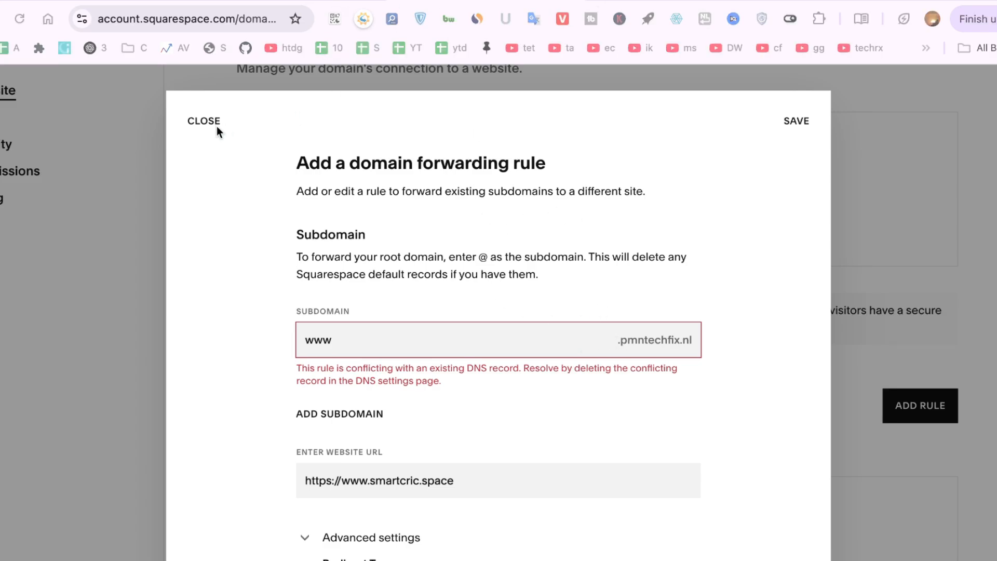
mouse_move(282, 84)
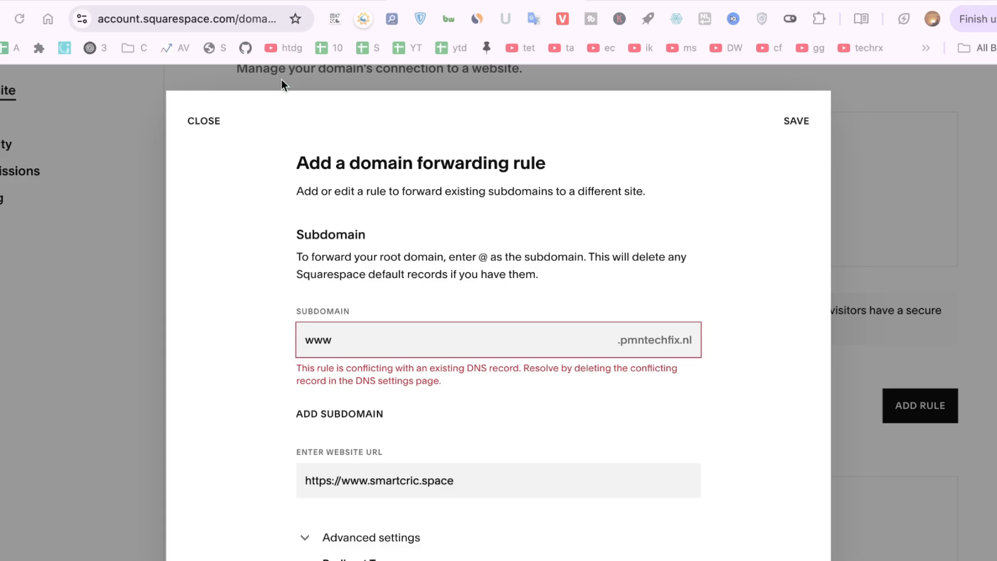
Step: Discard the unsaved forwarding rule form, leaving pmntechfix.nl with no forwarding rules
left_click(203, 120)
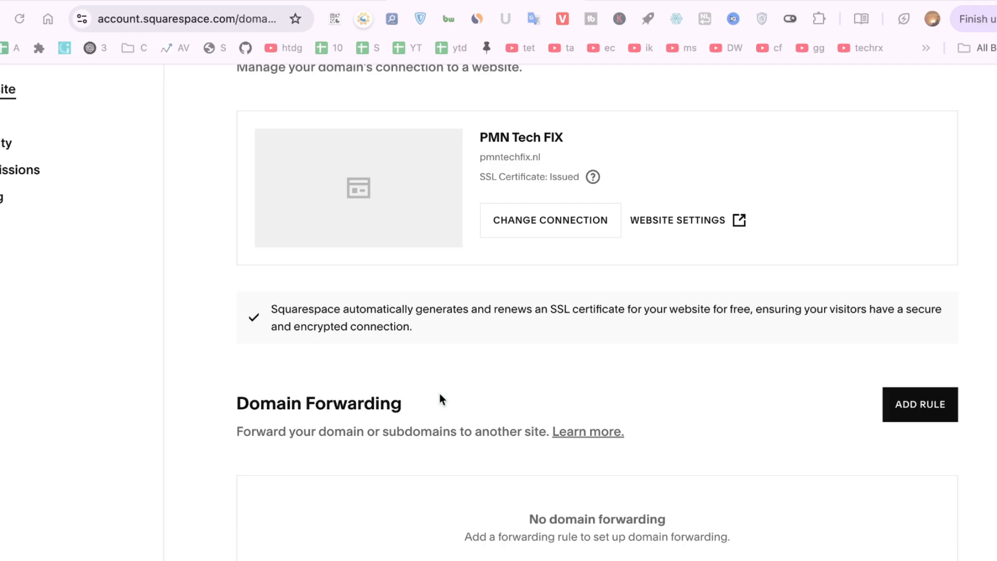
Step: Start a new forwarding rule with subdomain www, which triggers a DNS conflict error
left_click(919, 404)
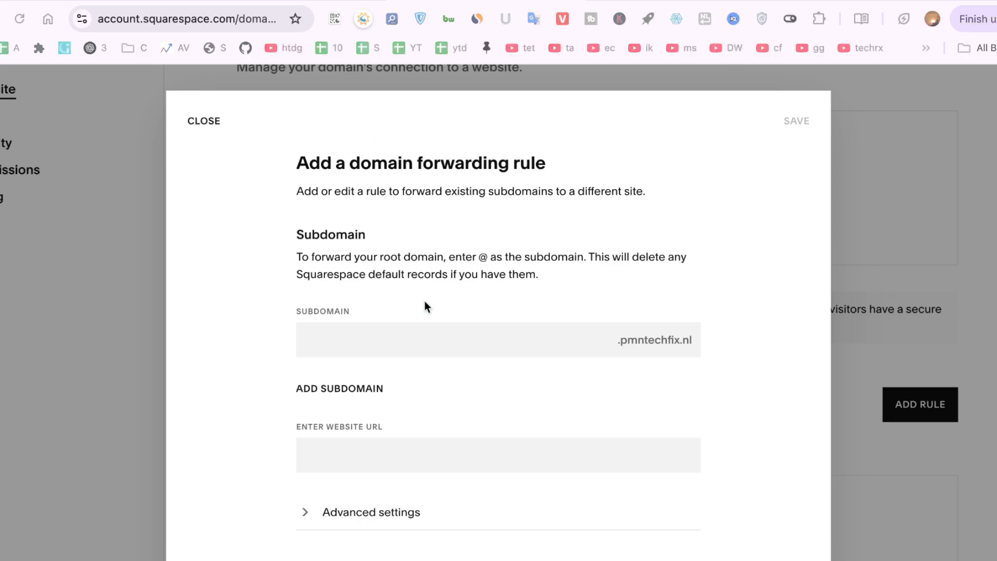
type("@")
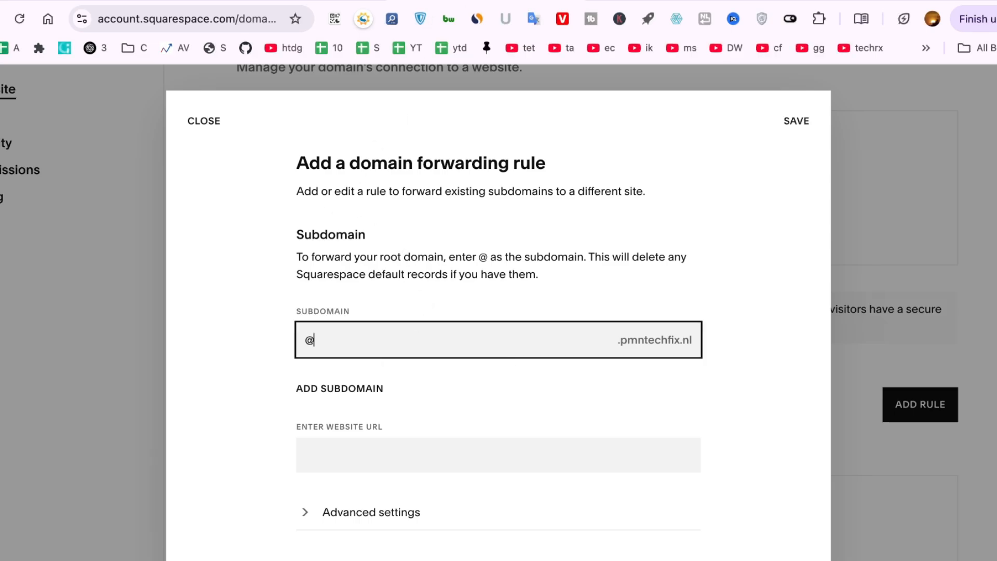
type("www")
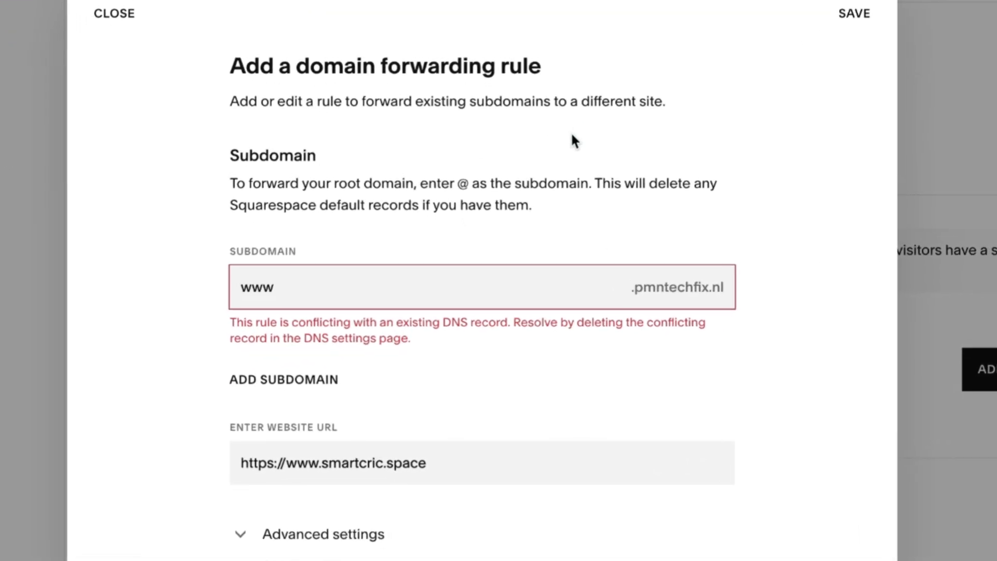
Step: Review the Squarespace Defaults records on the domain's DNS settings page
left_click(114, 13)
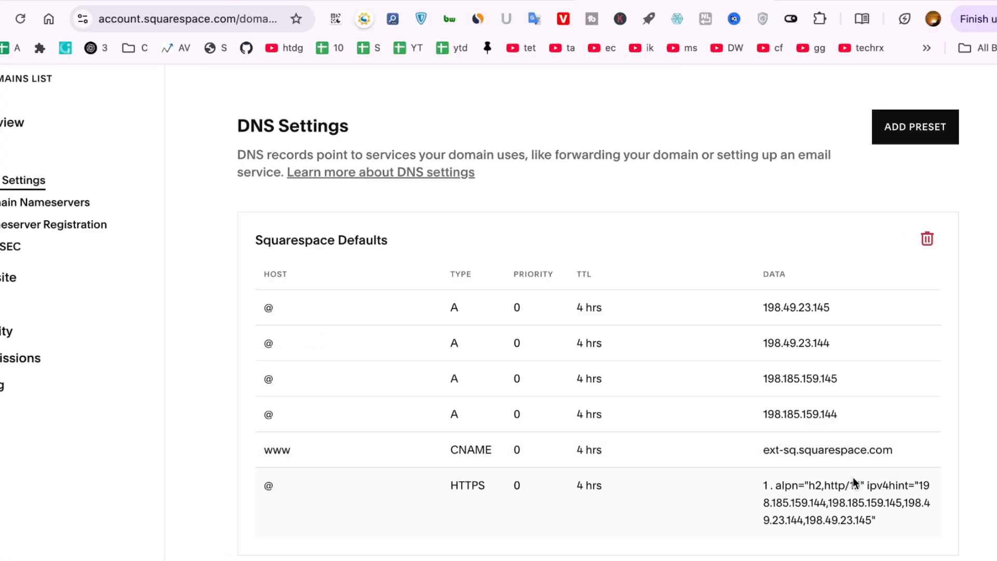
scroll("down", 3)
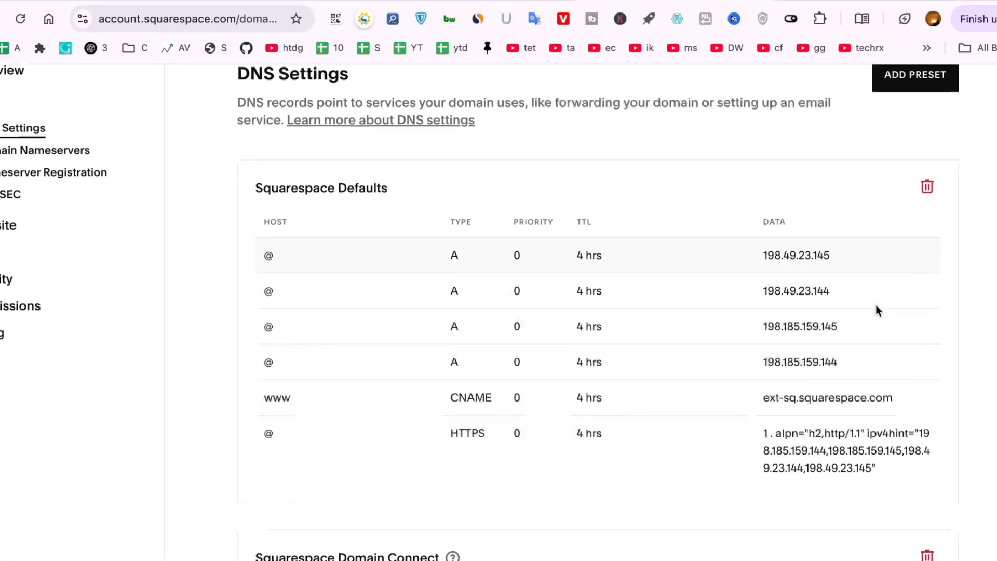
scroll("down", 3)
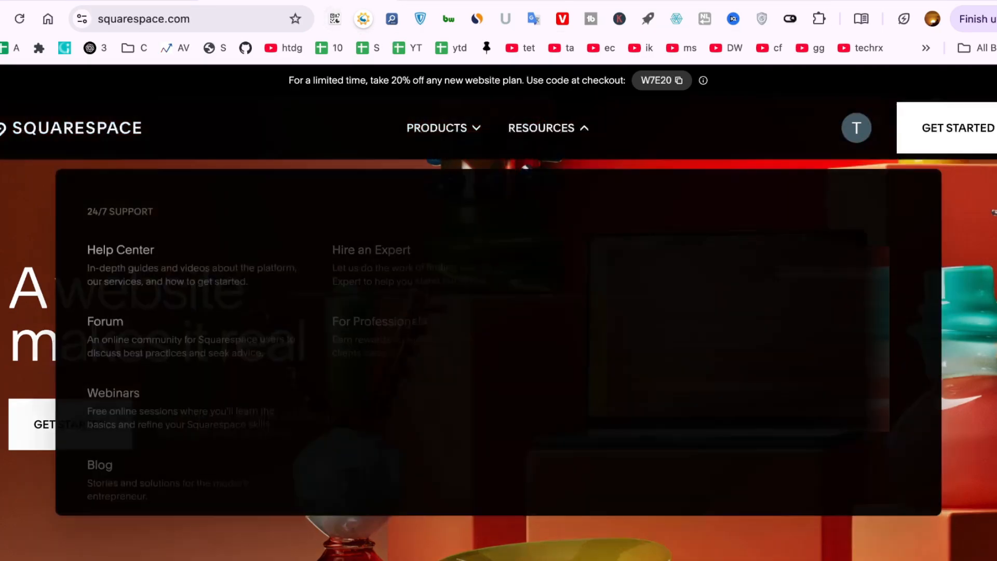
Step: Return to the Account Dashboard via the account avatar menu on squarespace.com
left_click(856, 127)
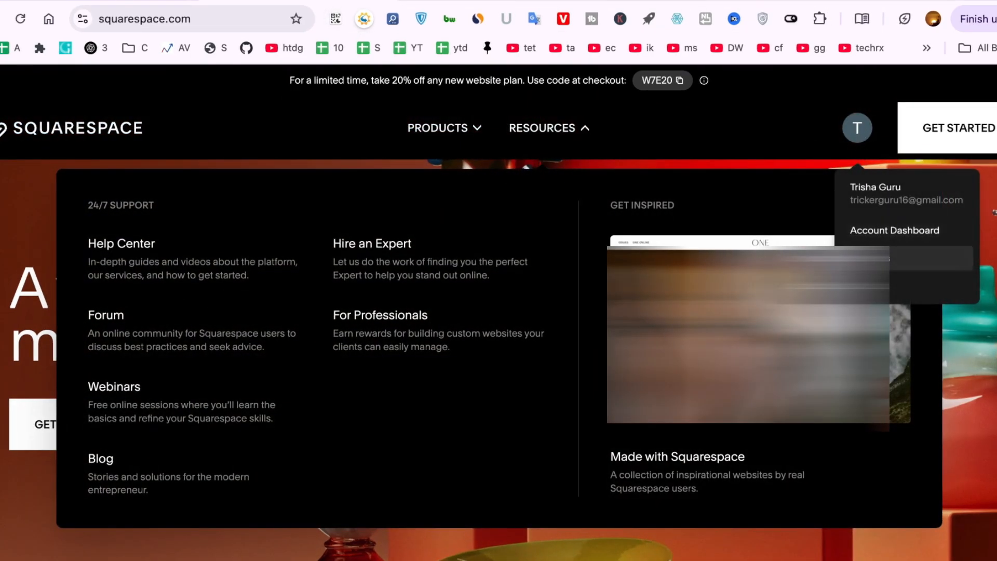
left_click(893, 231)
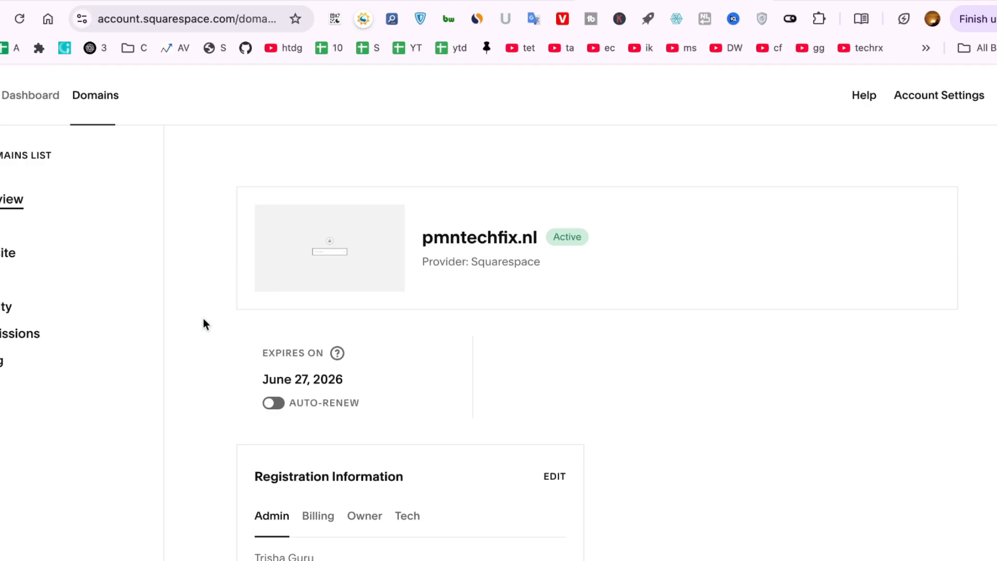
Step: Show the Squarespace Defaults A, CNAME and HTTPS records in pmntechfix.nl's DNS settings
left_click(23, 255)
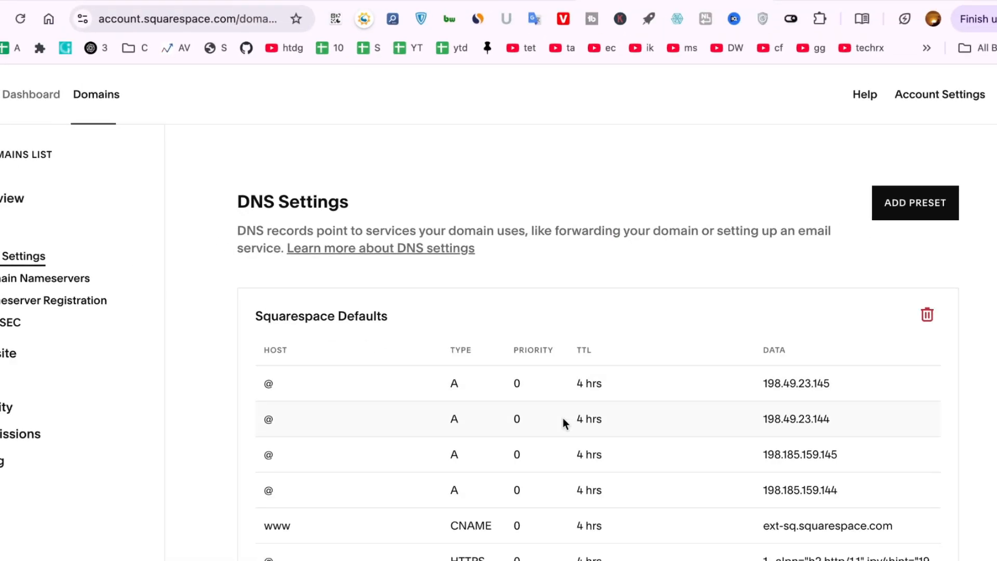
scroll("down", 3)
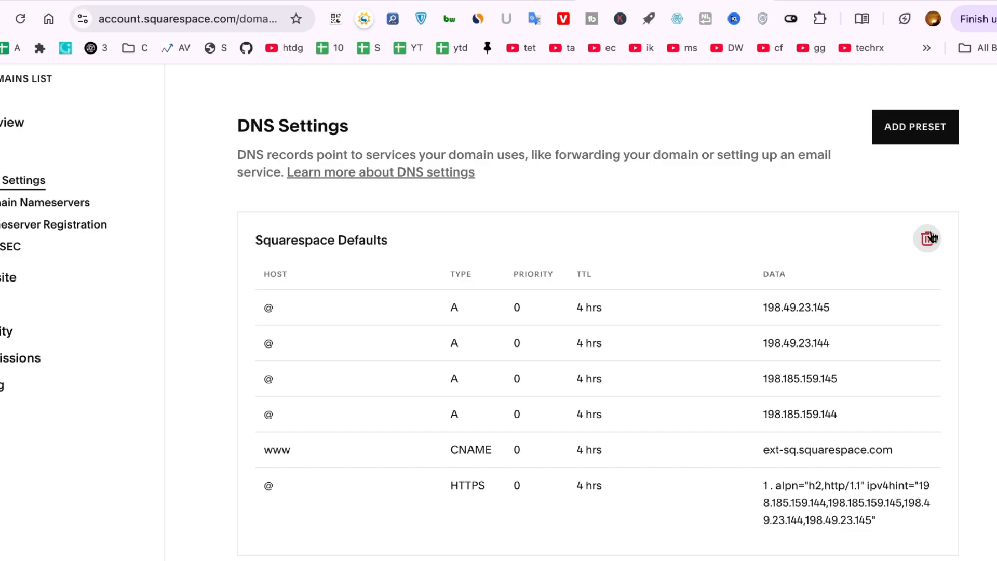
mouse_move(930, 236)
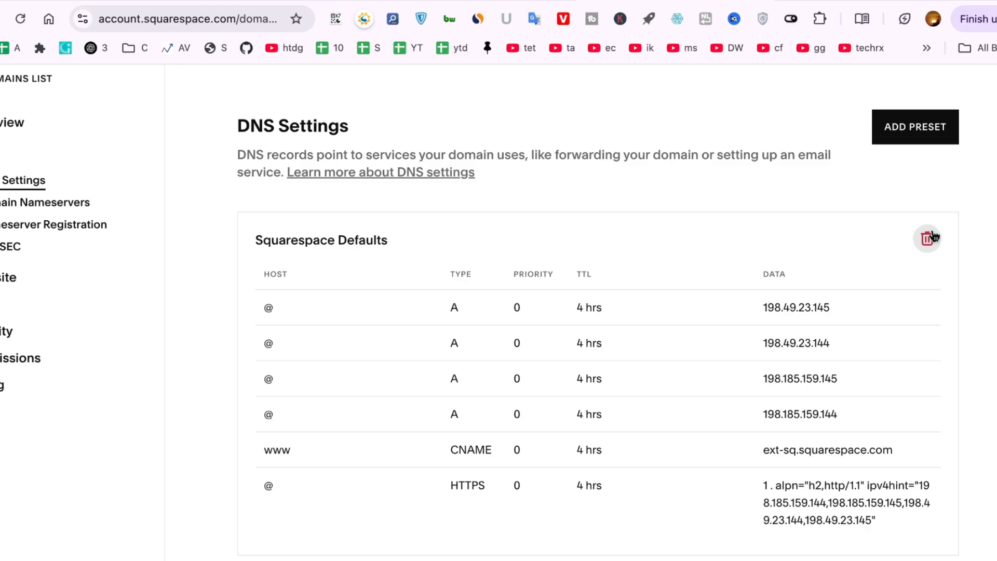
scroll("down", 3)
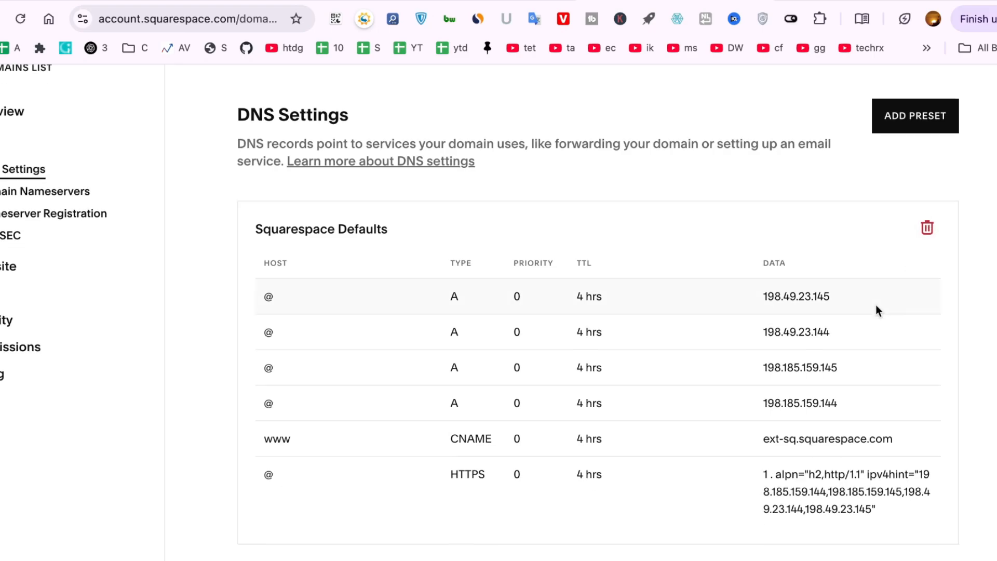
Step: Request deletion of the Squarespace Defaults DNS record group
left_click(926, 228)
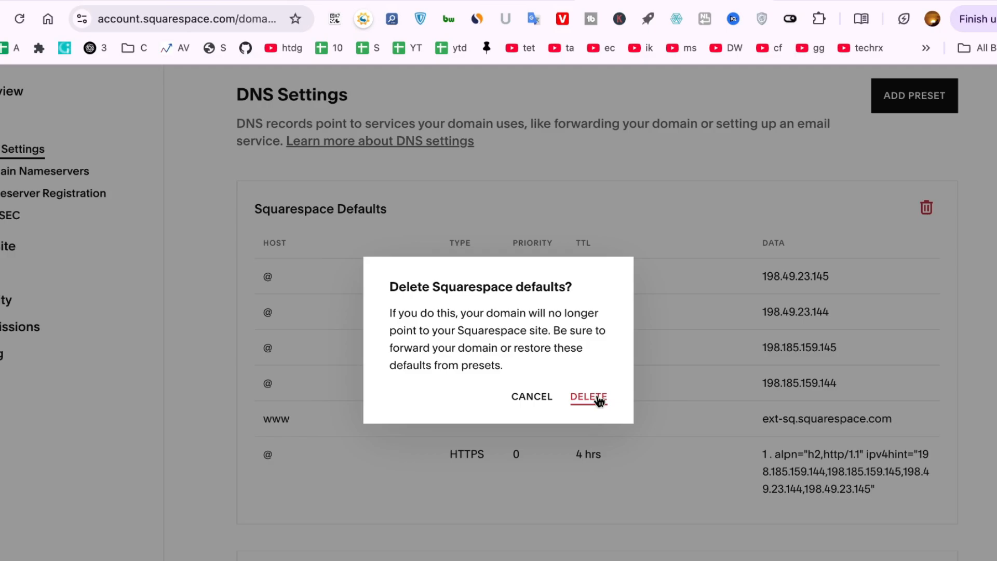
mouse_move(495, 328)
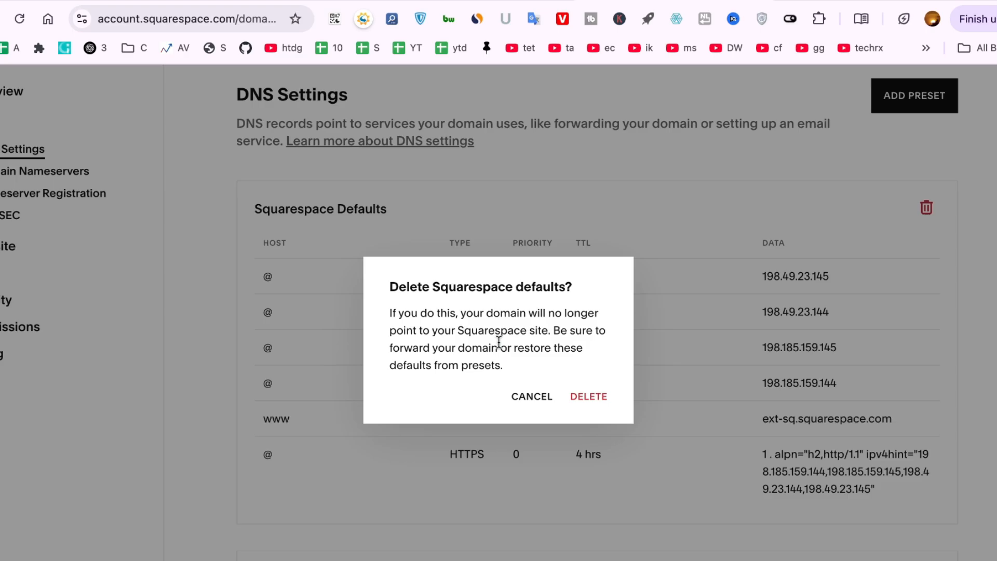
mouse_move(519, 364)
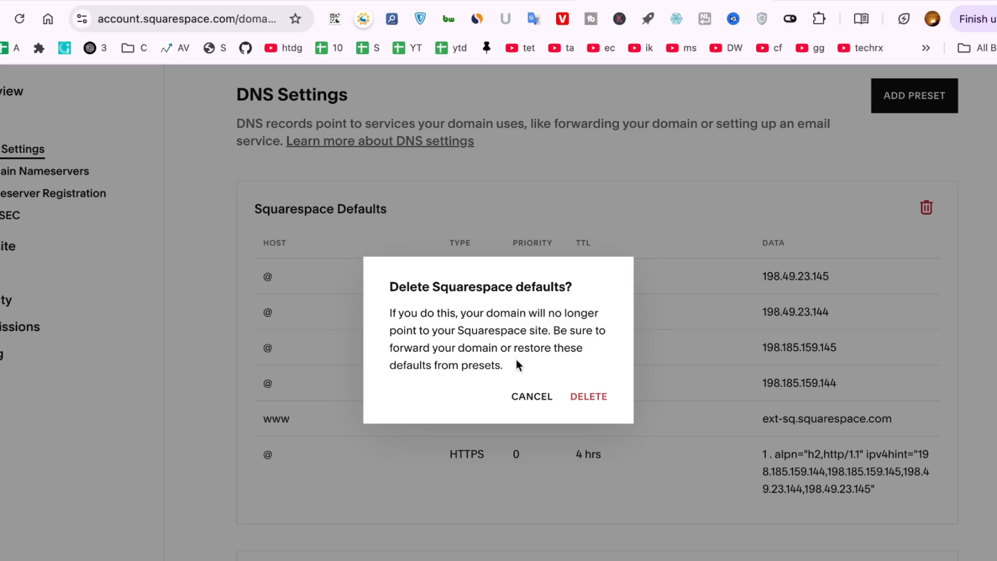
mouse_move(464, 382)
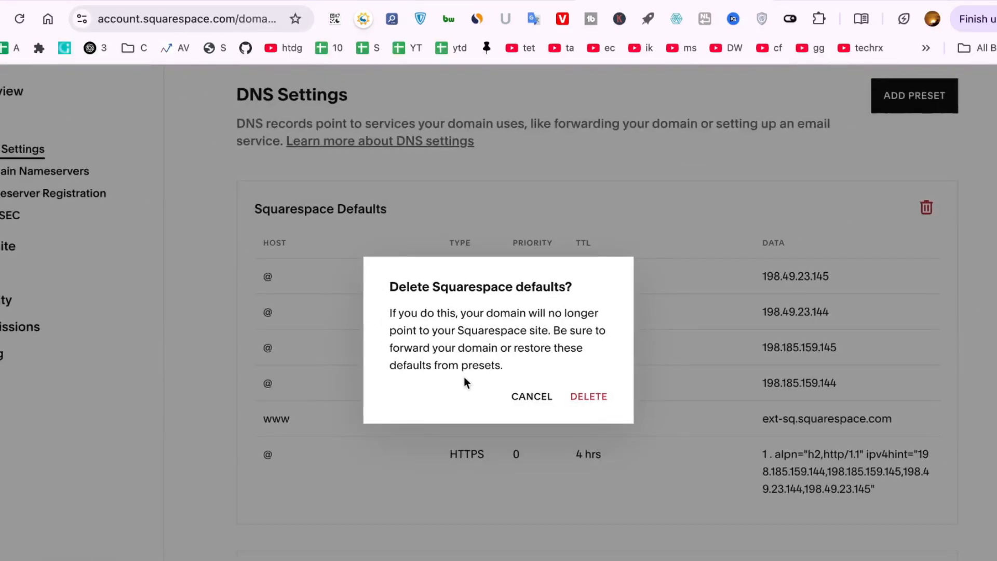
left_click(530, 396)
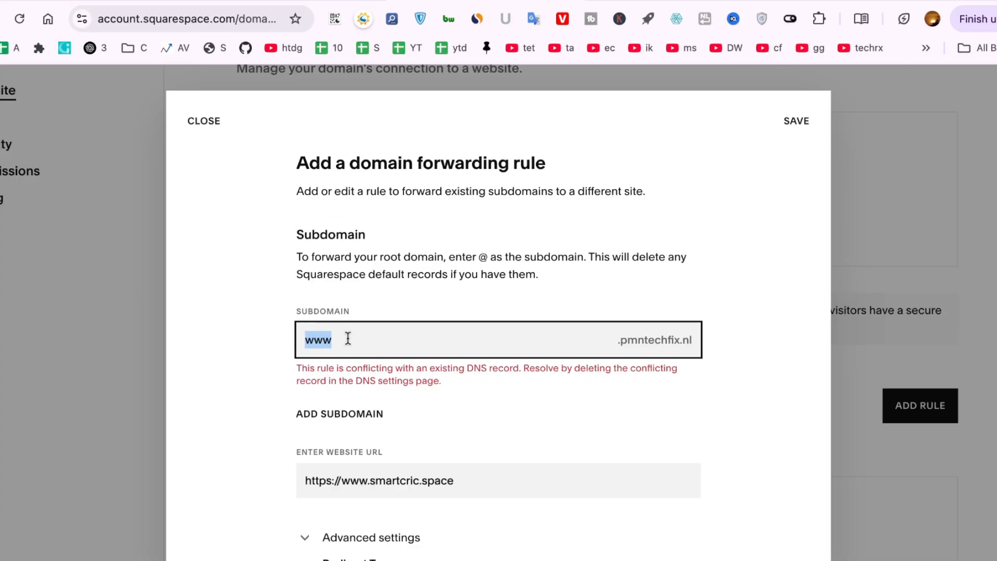
type("@")
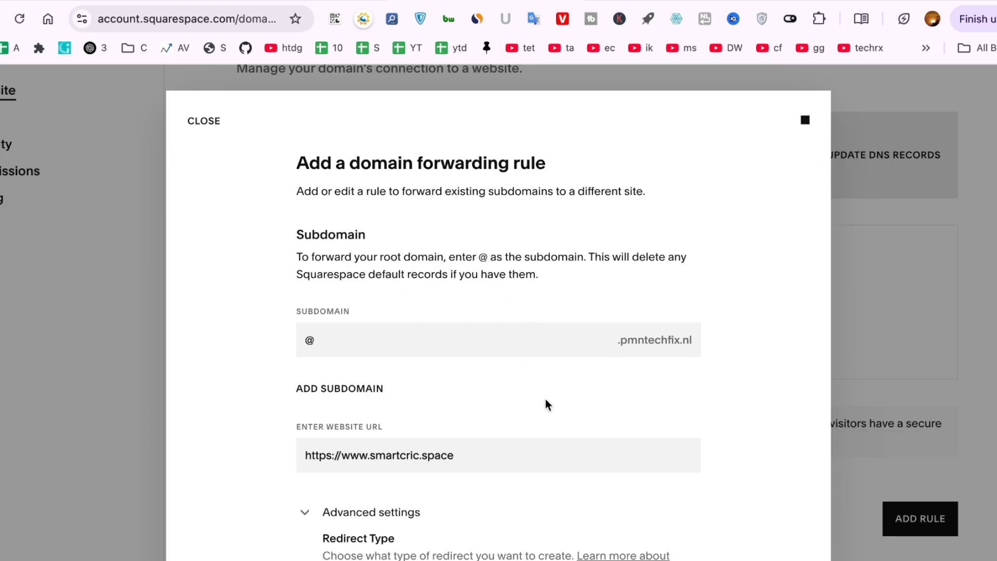
left_click(919, 519)
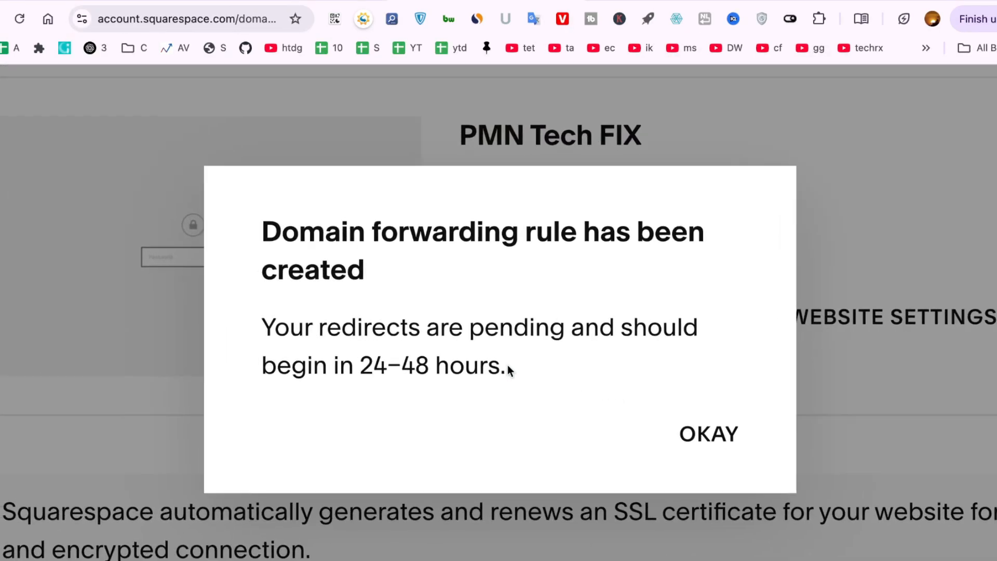
double_click(294, 364)
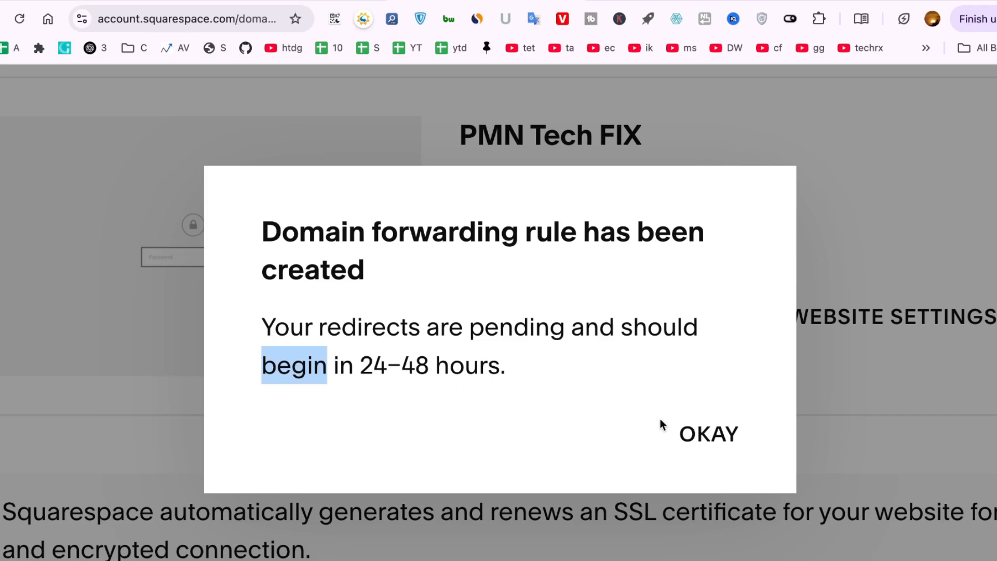
left_click(706, 433)
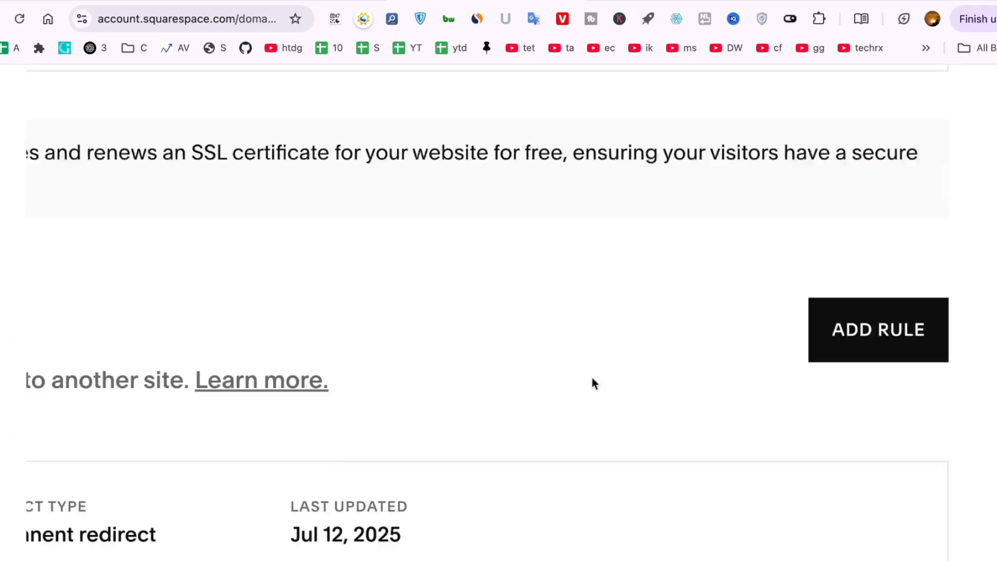
right_click(591, 382)
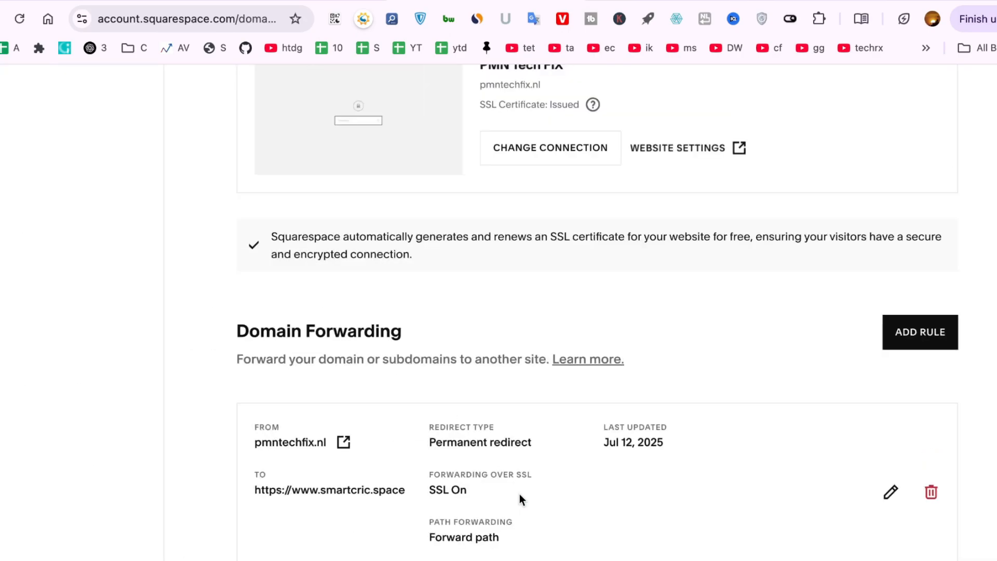
scroll("down", 3)
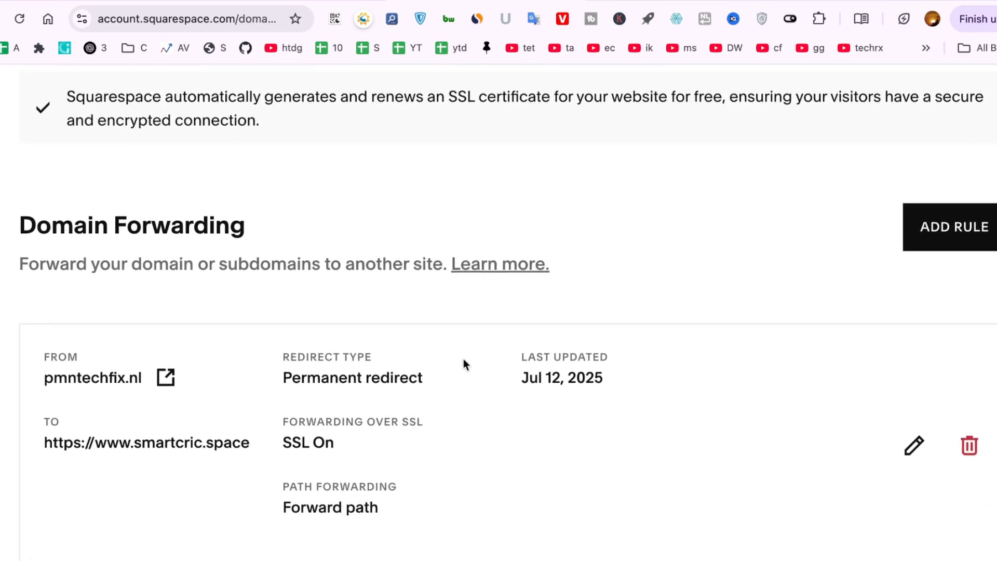